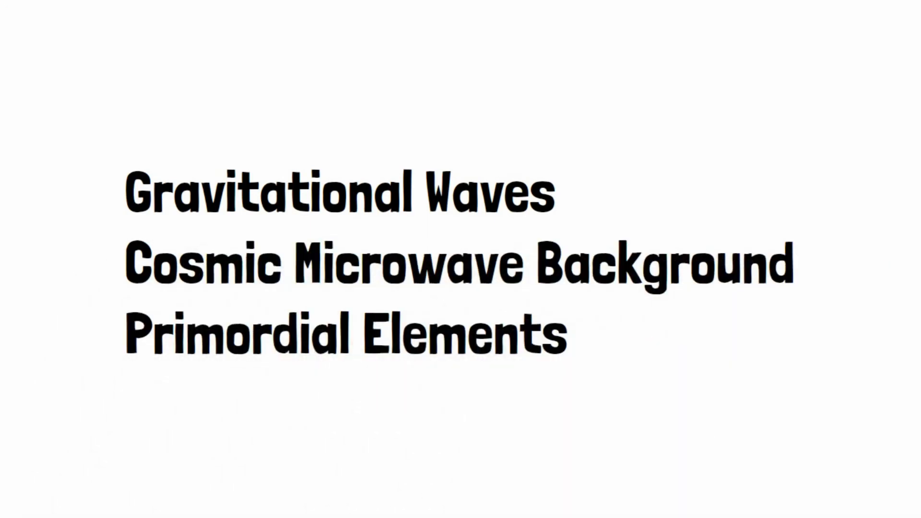
pyautogui.scroll(-3)
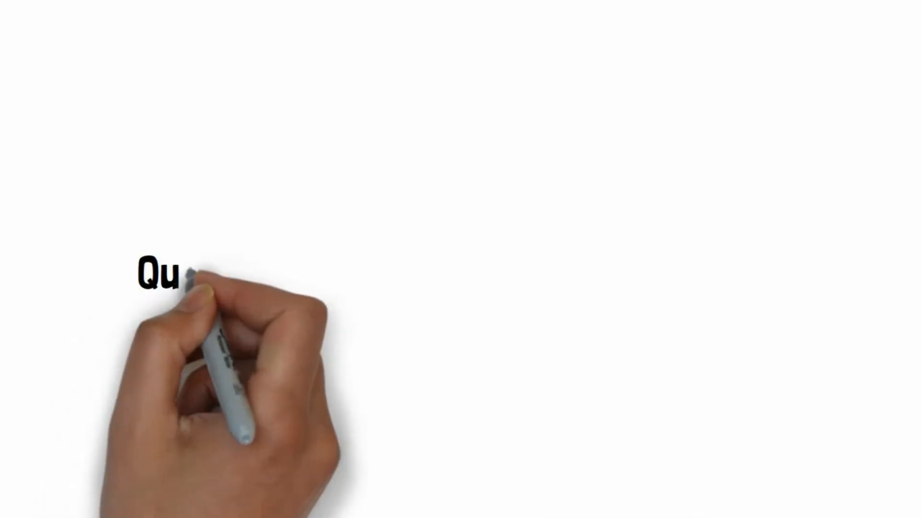
pyautogui.write('Quantum Fluct')
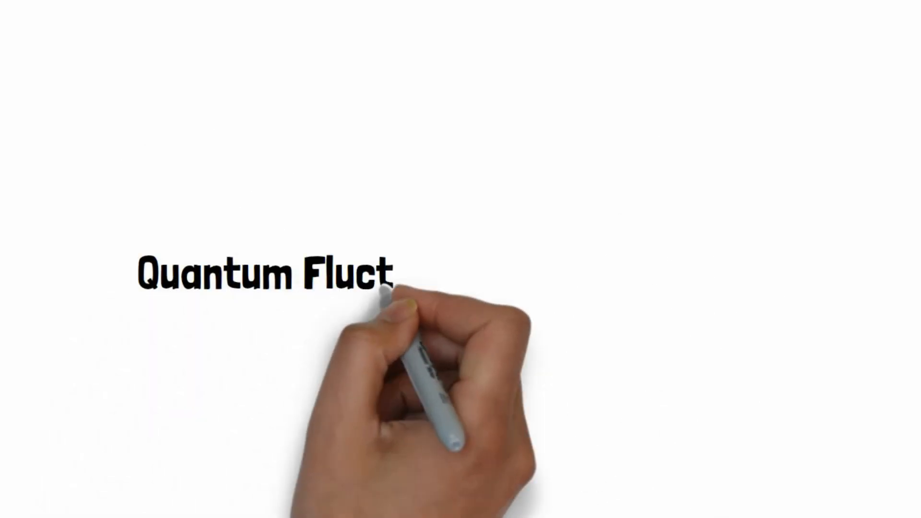